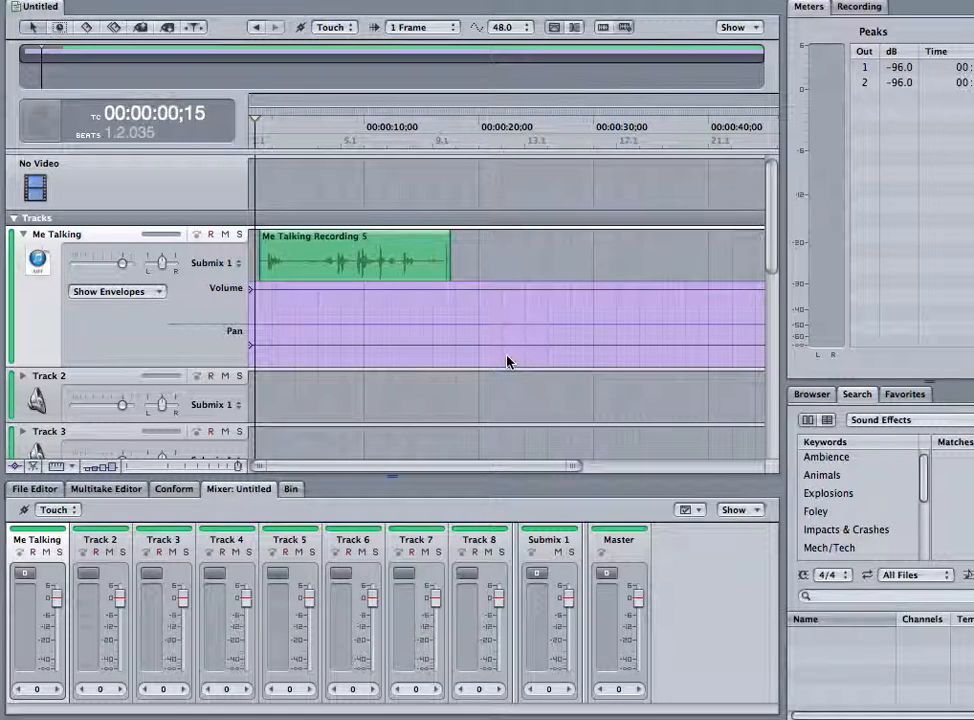
mouse_move(286, 304)
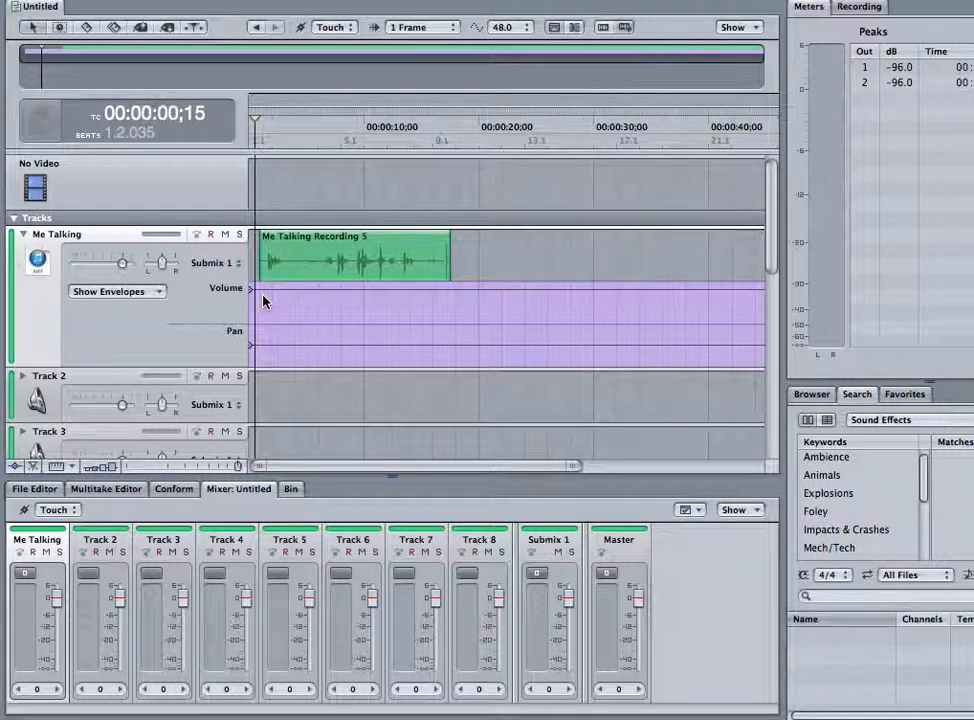
mouse_move(268, 296)
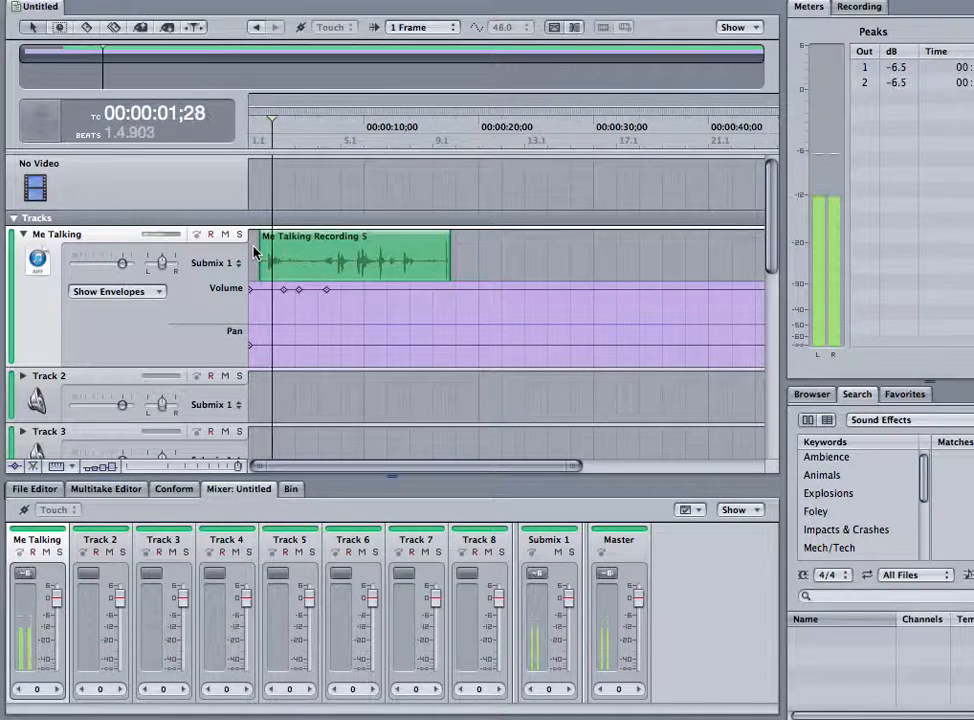
Stop the automation pass and bring the playhead back to the start of the Me Talking track.
key(space)
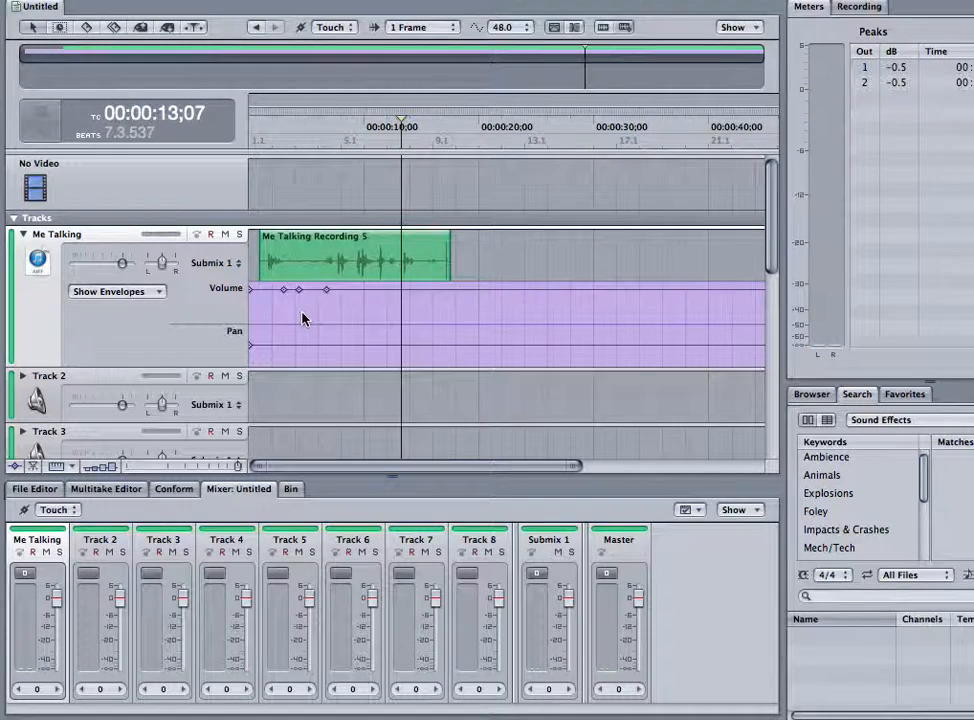
click(210, 376)
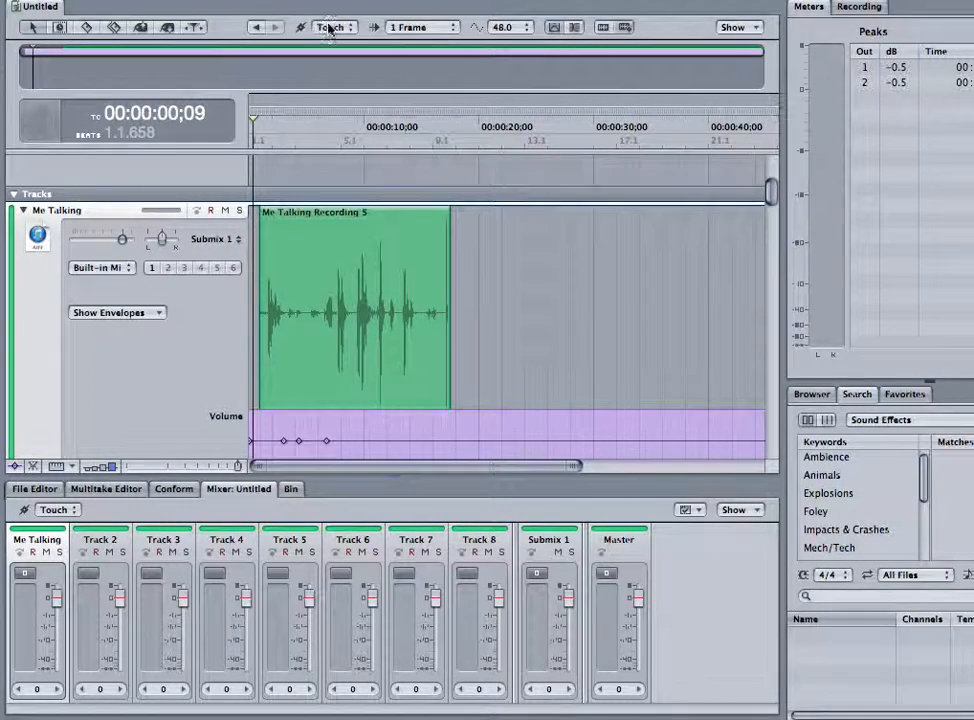
With Touch mode kept, dip the Me Talking fader to lower the volume near the clip start.
click(334, 28)
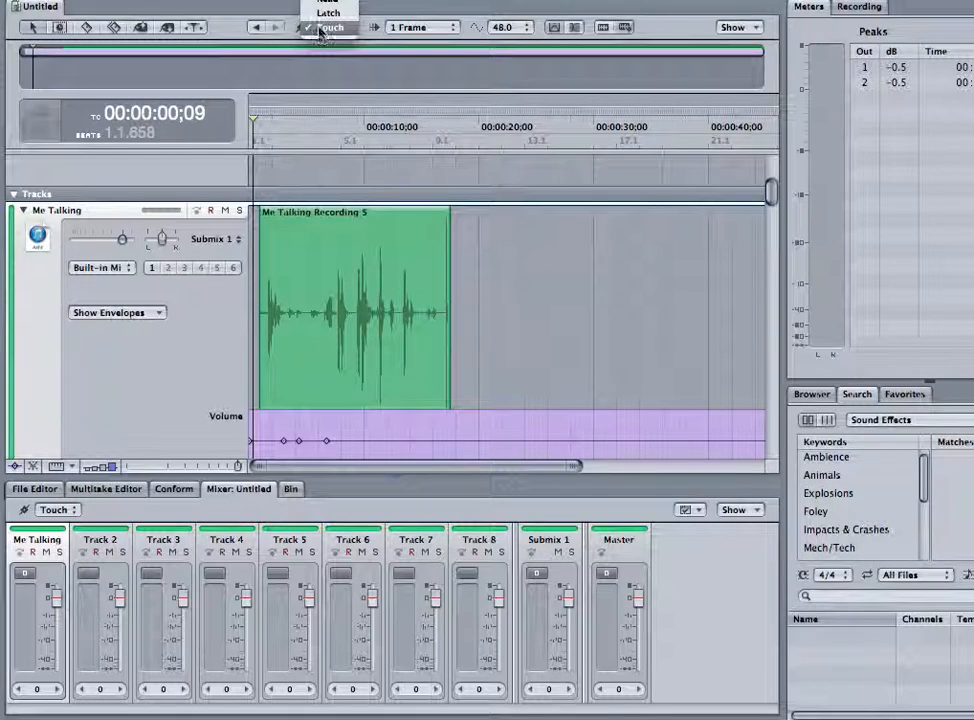
click(328, 28)
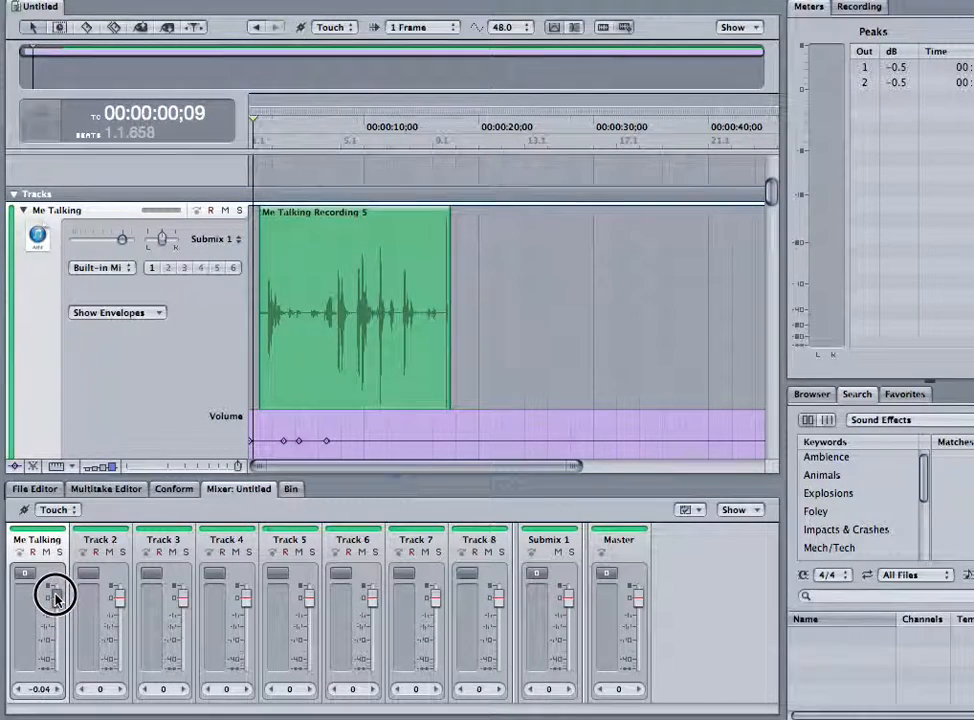
drag(56, 592, 58, 612)
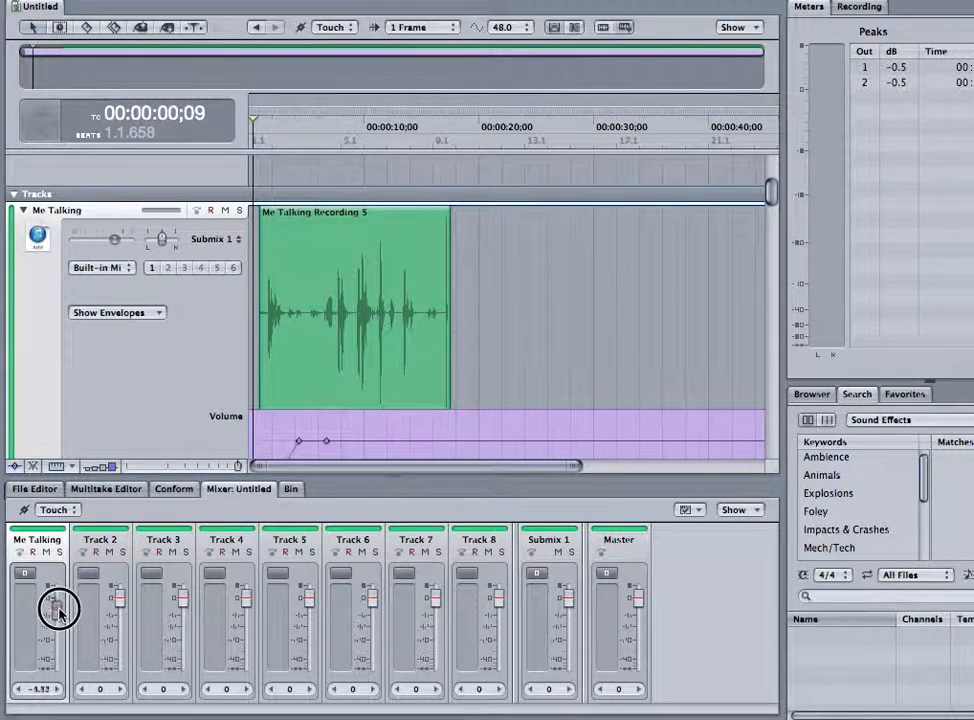
drag(58, 616, 54, 580)
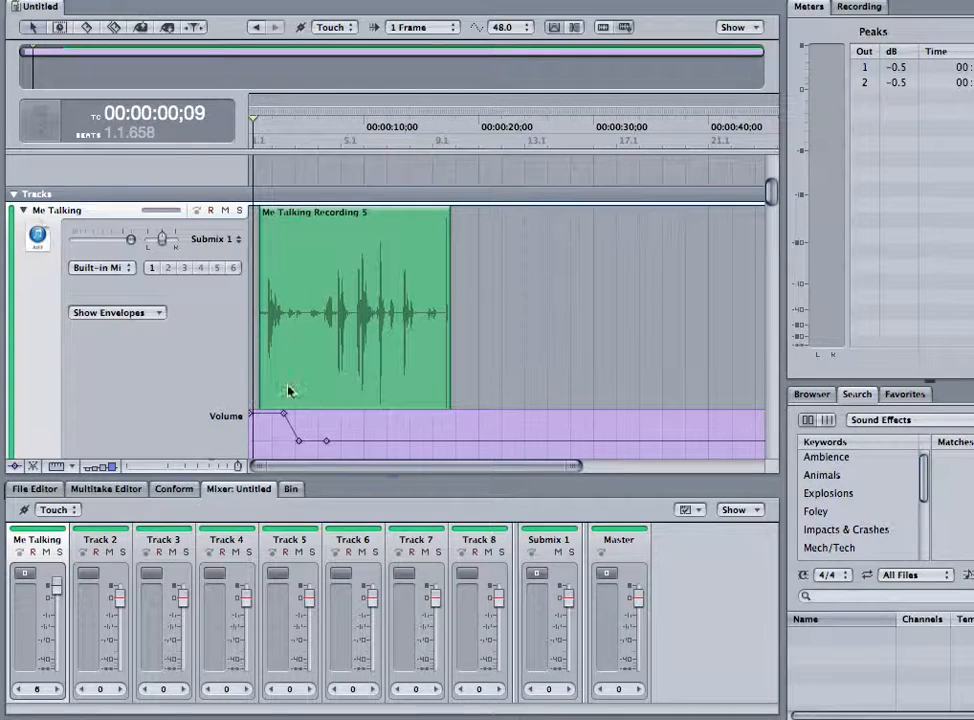
Change the automation recording mode from Touch to Latch.
click(330, 28)
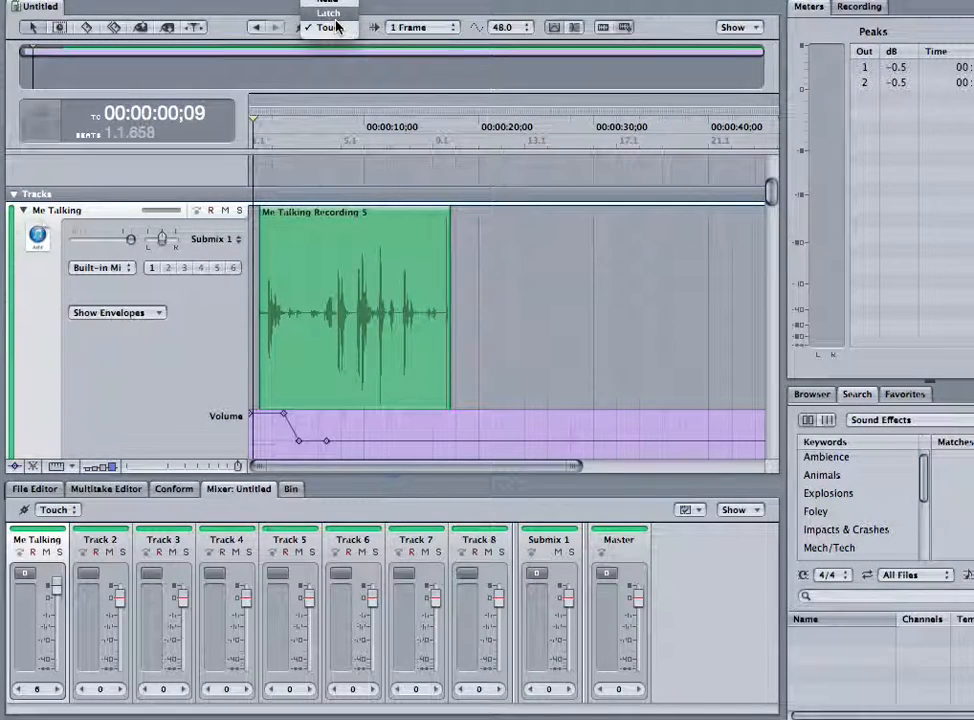
click(328, 14)
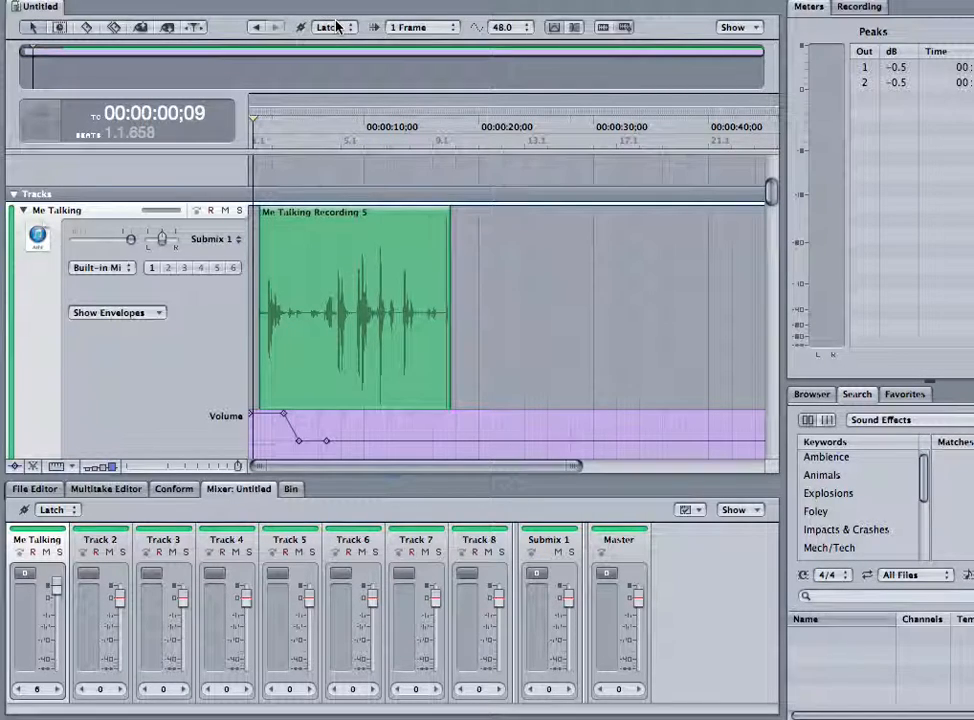
click(332, 28)
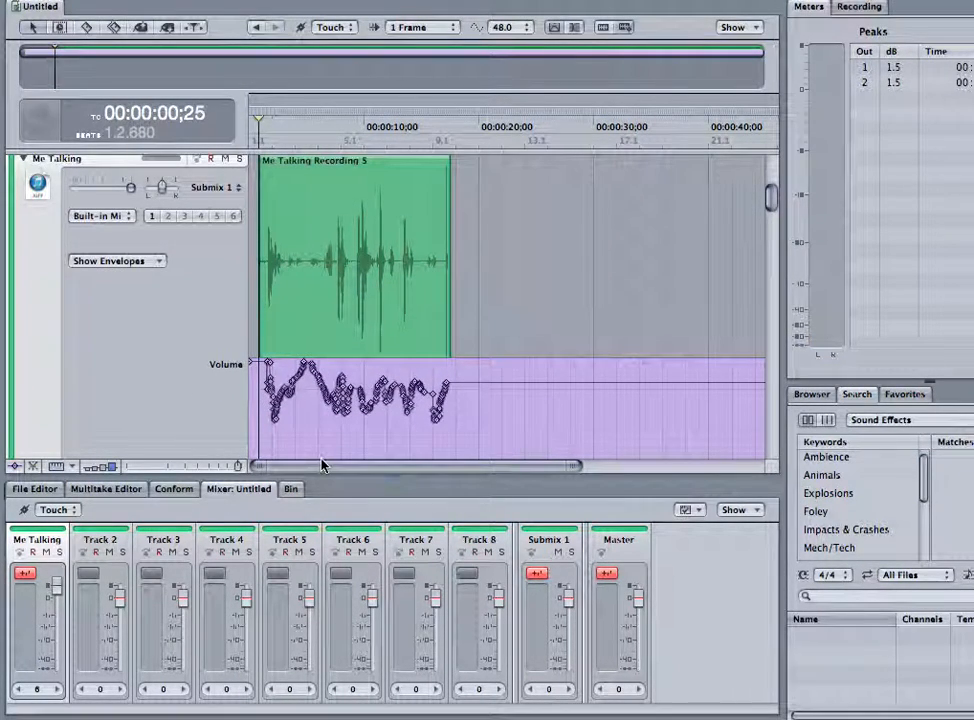
mouse_move(298, 276)
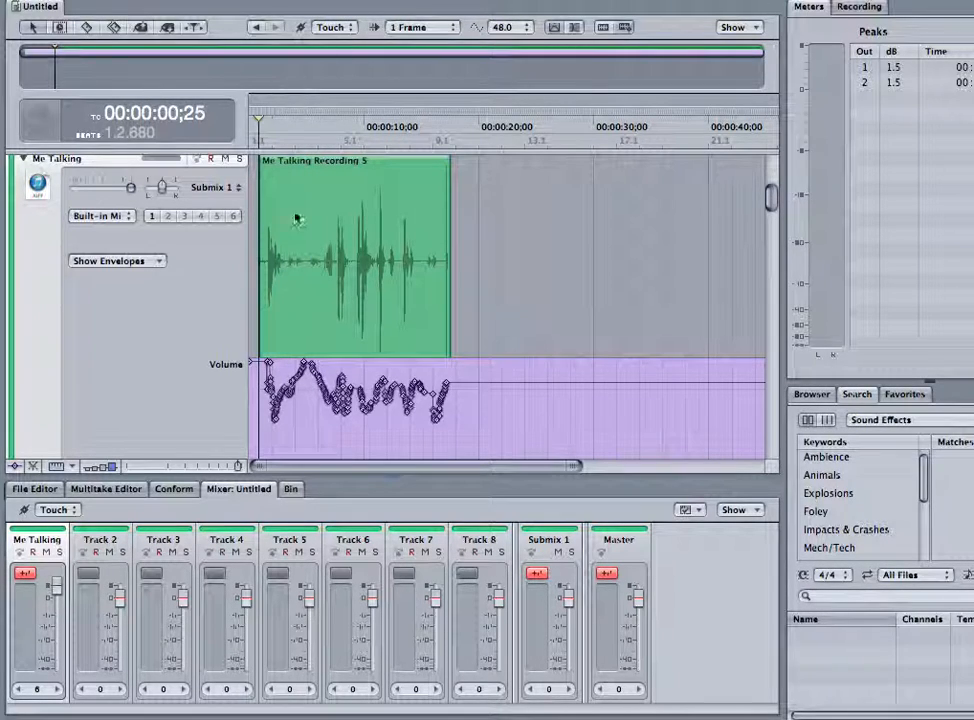
In Latch mode, play and ride the Me Talking fader down to rewrite the envelope's opening.
click(336, 28)
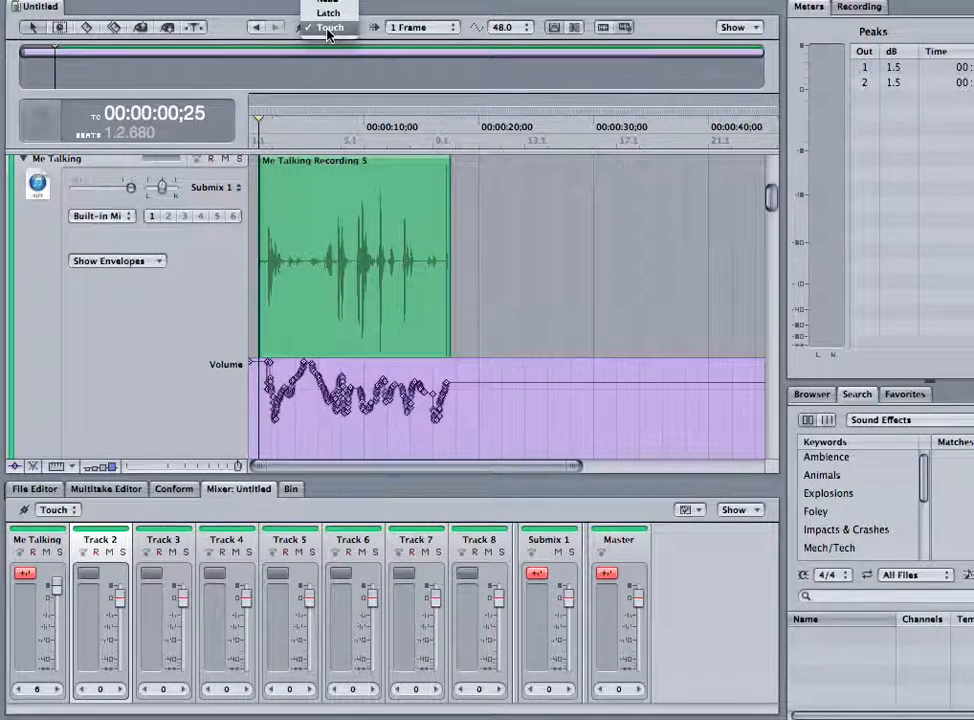
click(328, 12)
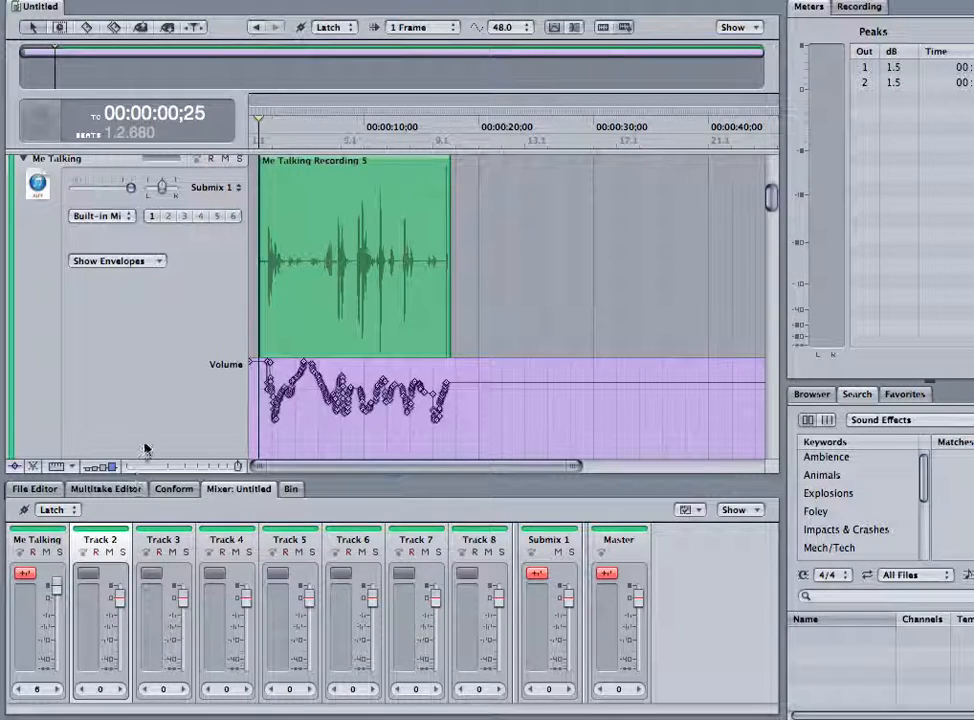
click(276, 28)
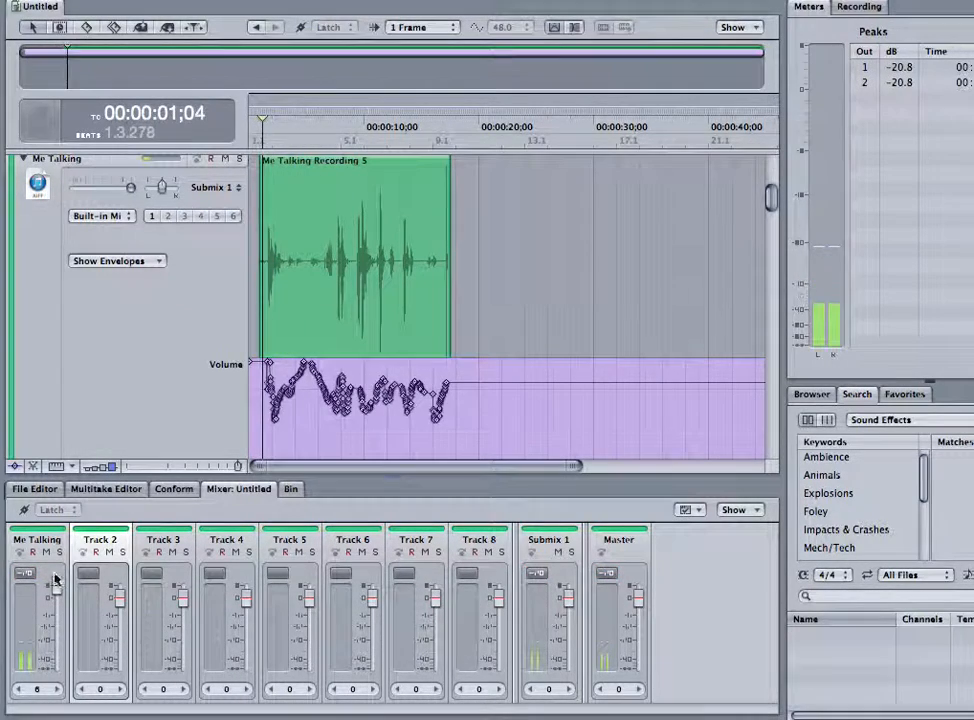
drag(52, 584, 52, 600)
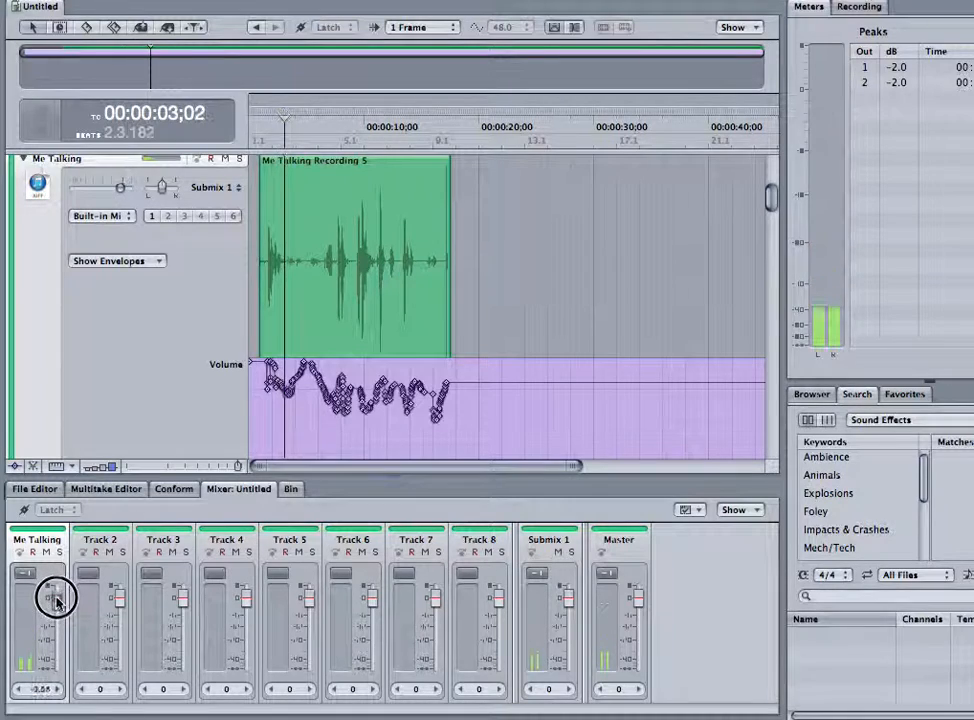
drag(56, 600, 64, 610)
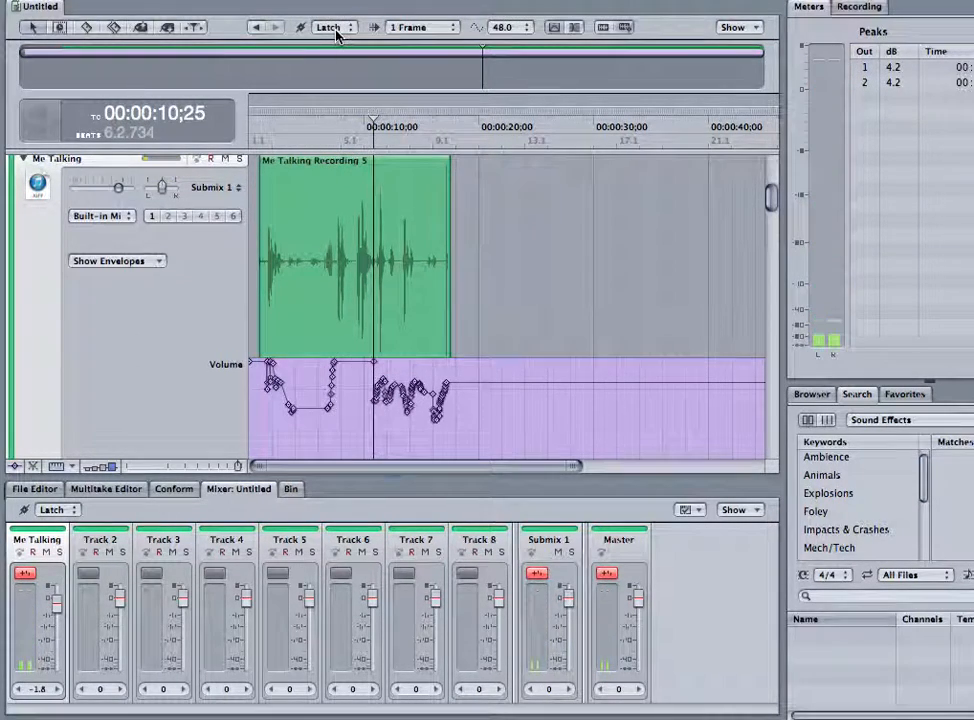
In Touch mode, play again and pull the Me Talking fader down to rewrite another stretch.
click(328, 28)
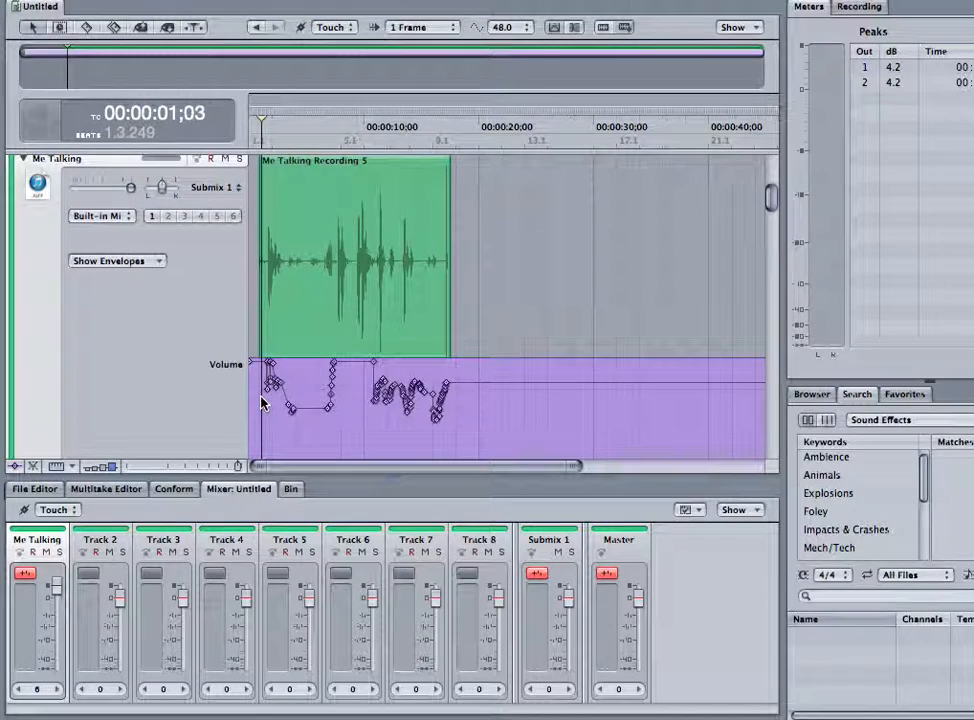
click(100, 540)
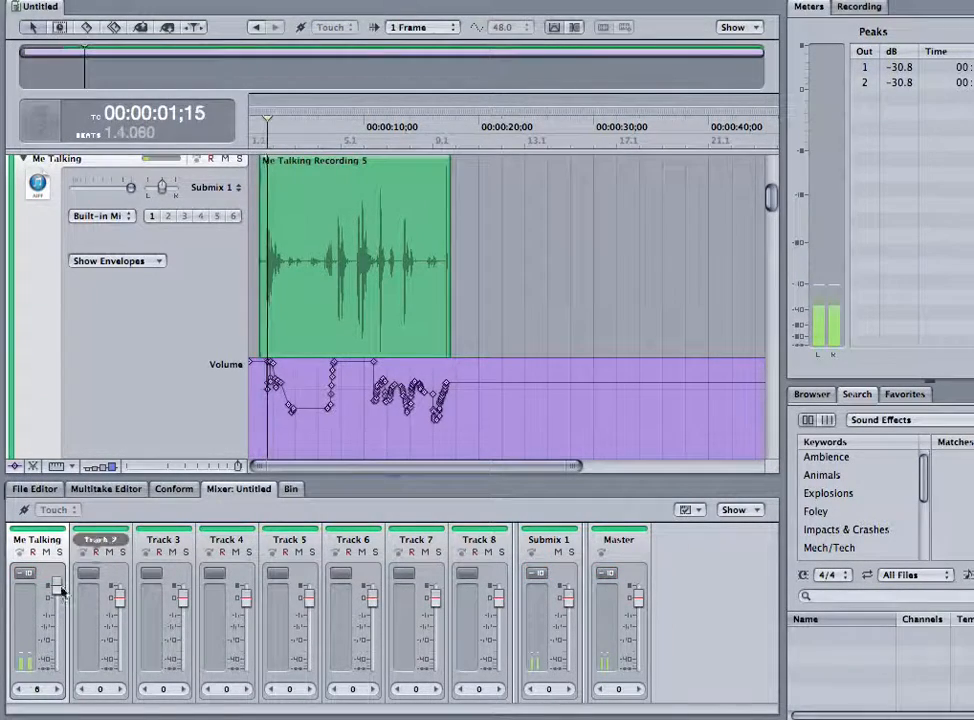
drag(56, 590, 58, 620)
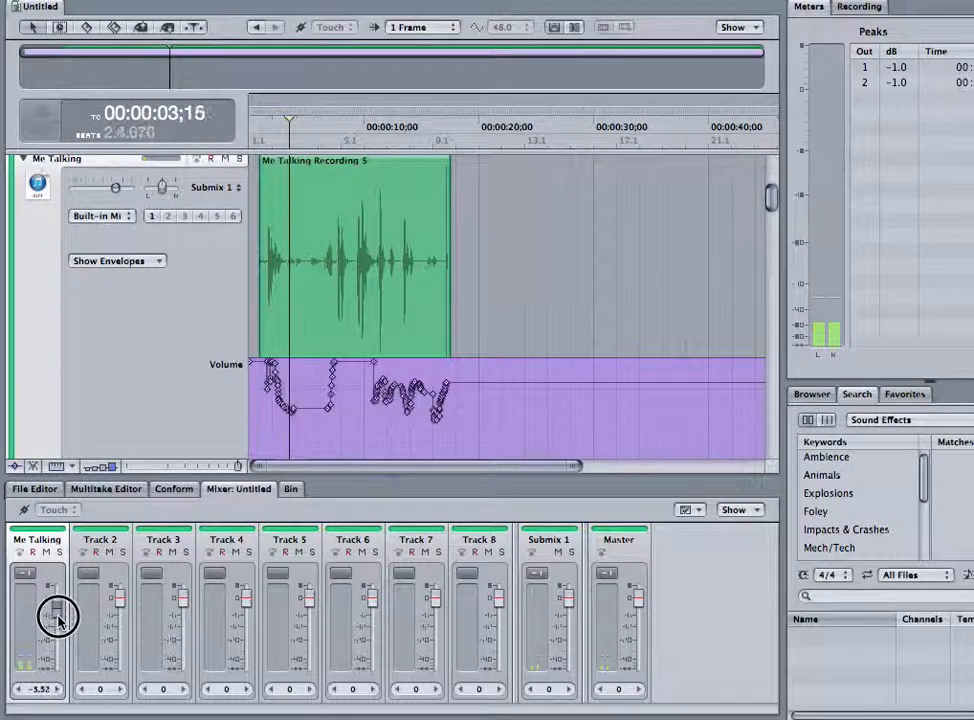
drag(56, 612, 62, 620)
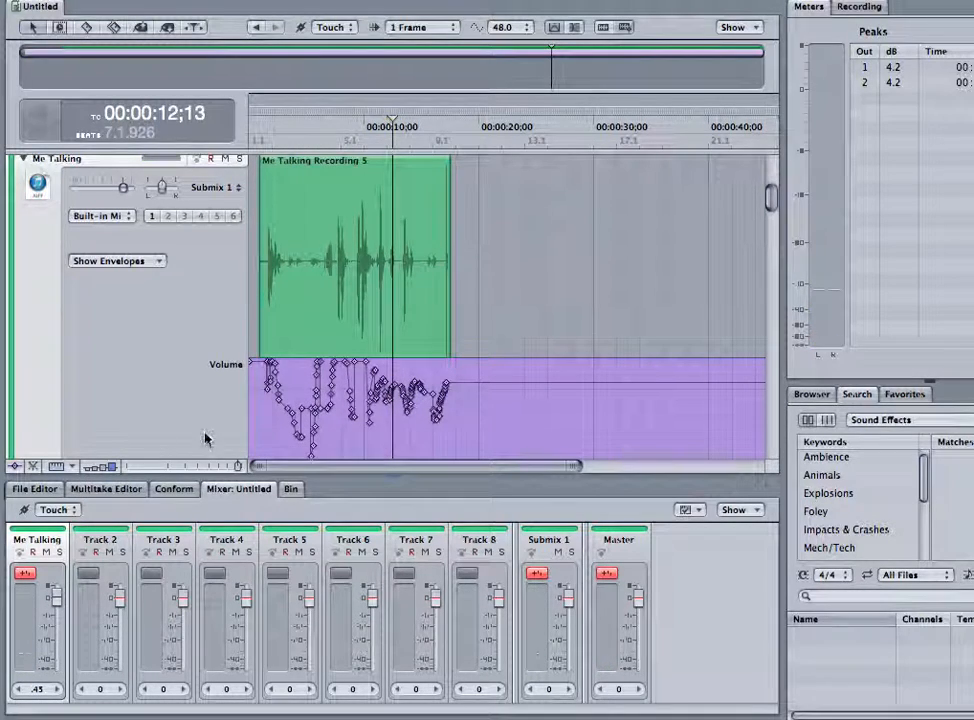
mouse_move(252, 418)
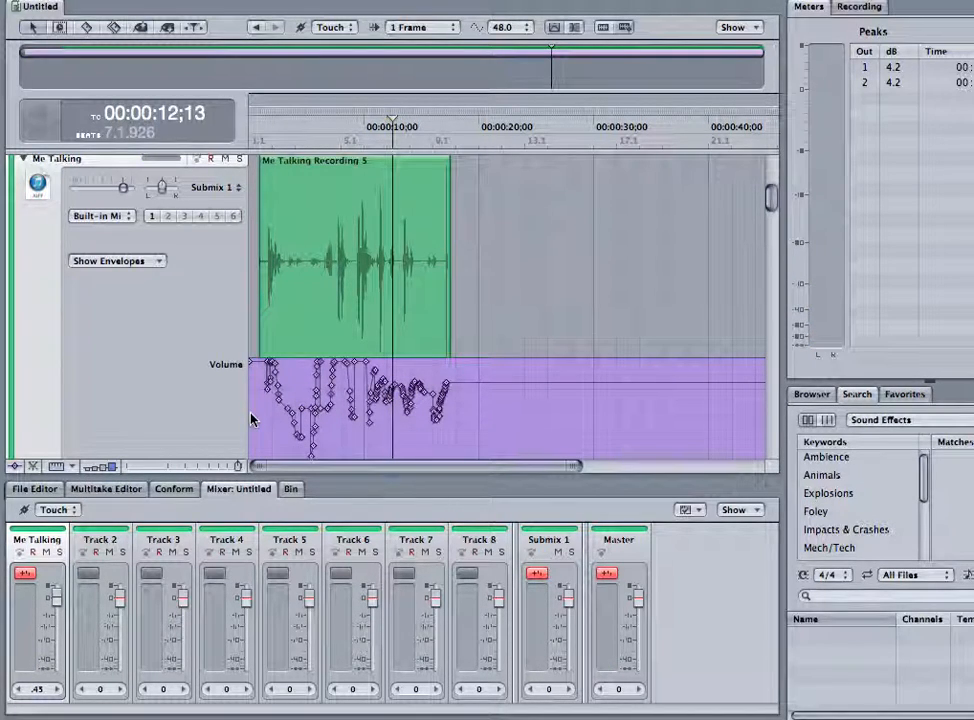
mouse_move(362, 474)
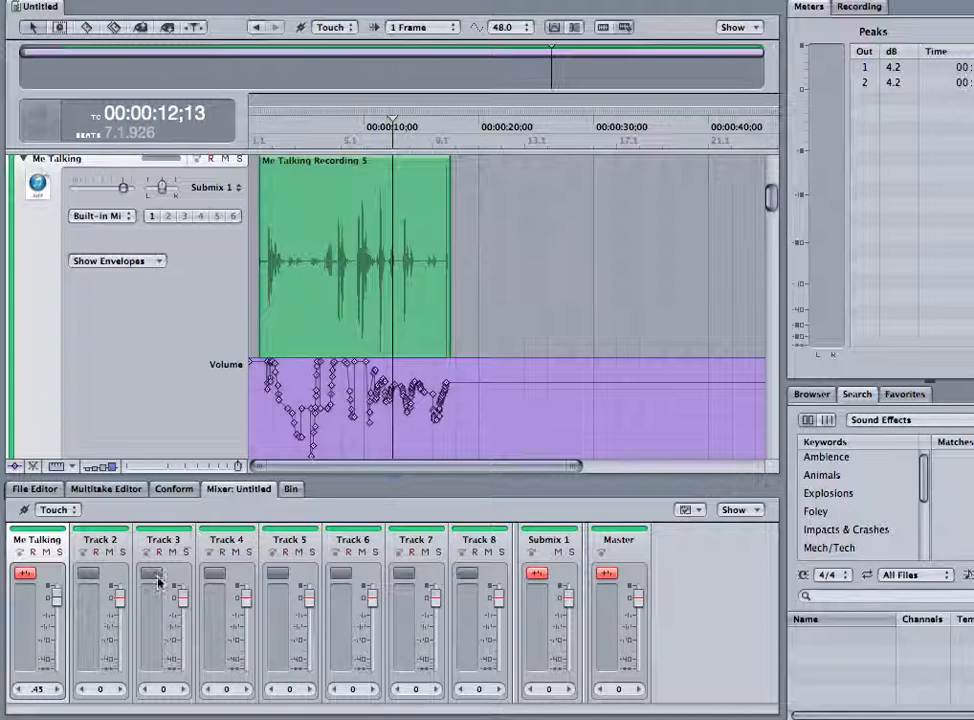
mouse_move(630, 276)
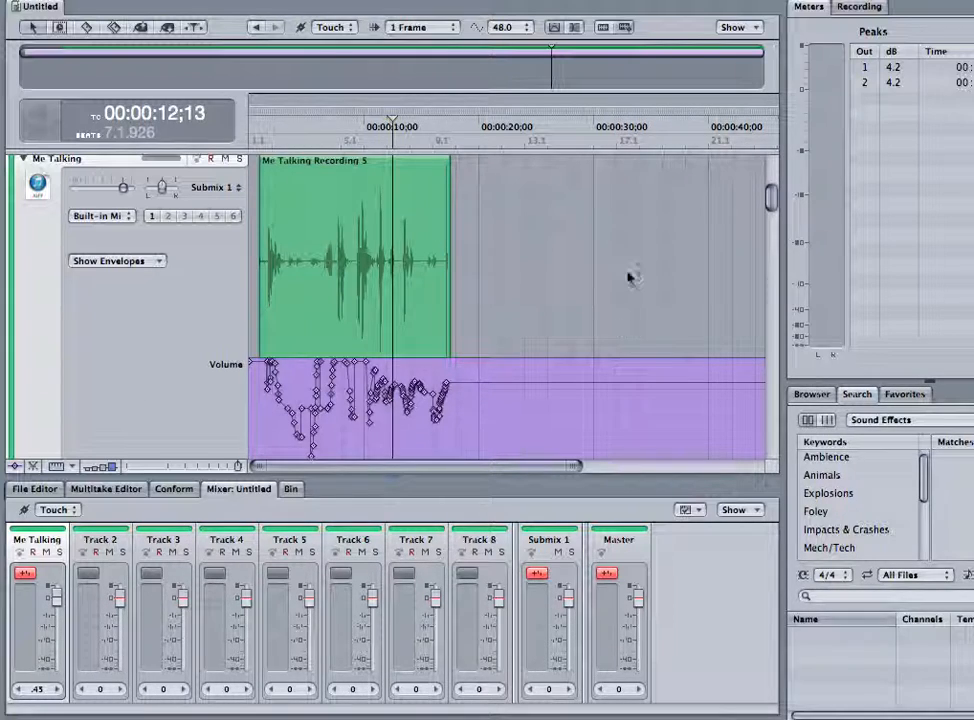